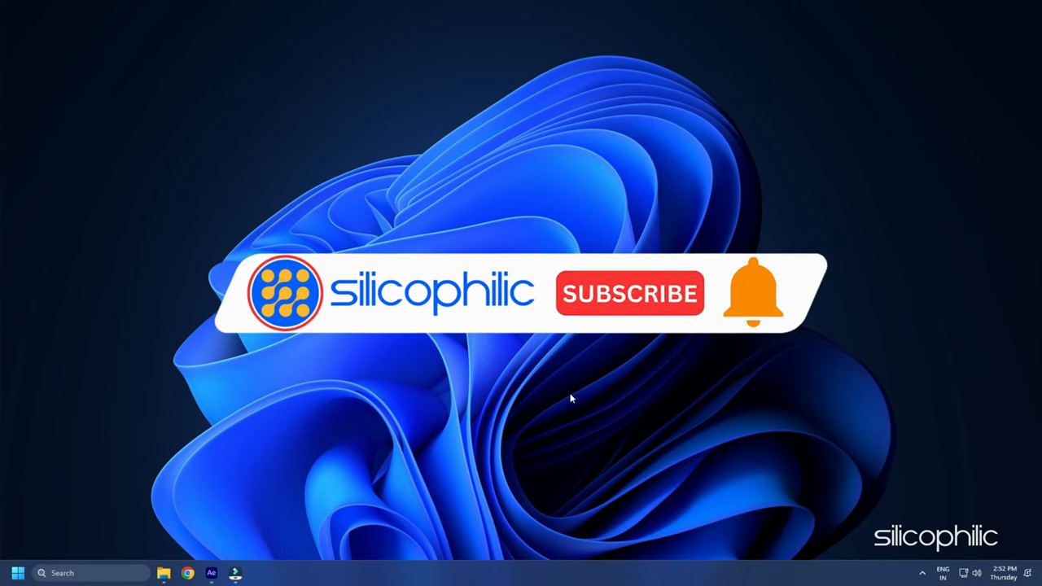
Step: Bring up Task Manager and process options, then launch NVIDIA Control Panel from the desktop
click(629, 293)
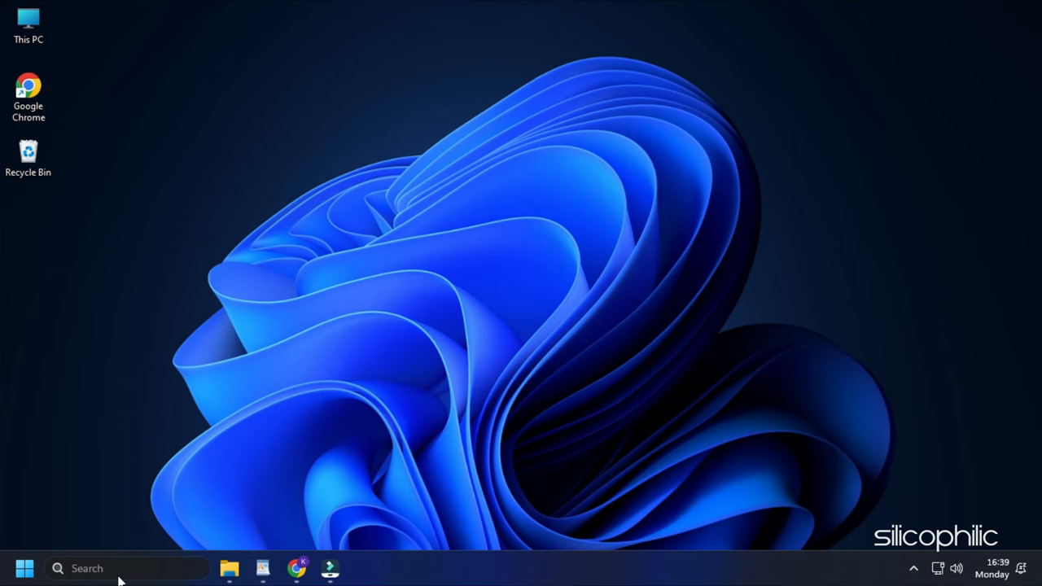
right_click(24, 568)
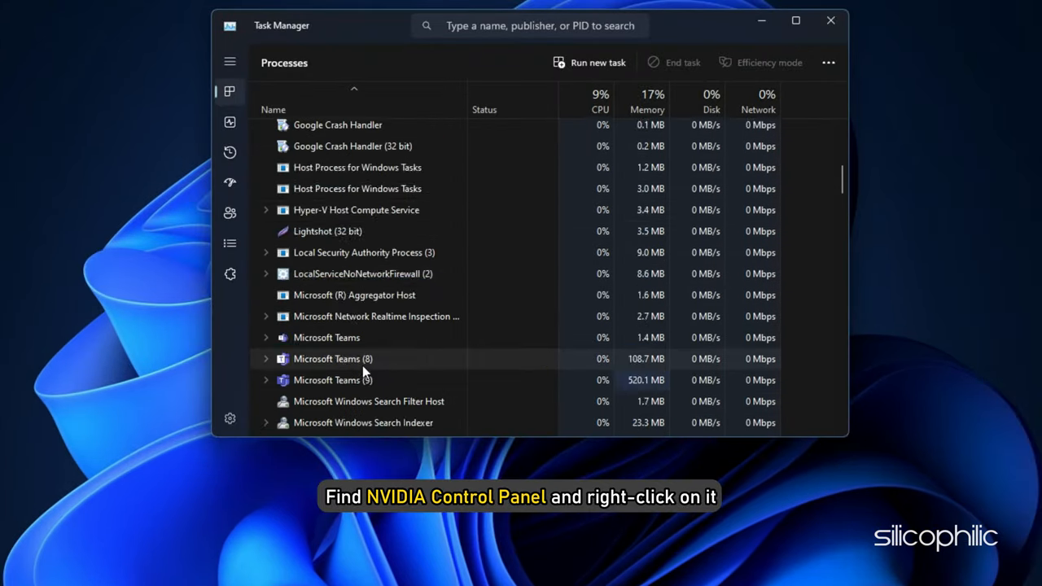
right_click(336, 368)
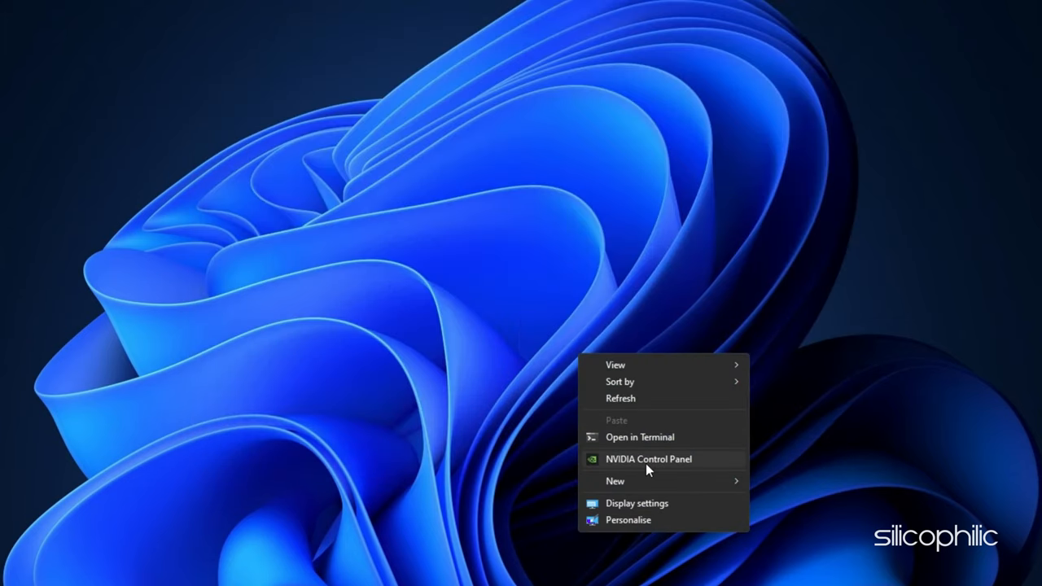
click(648, 459)
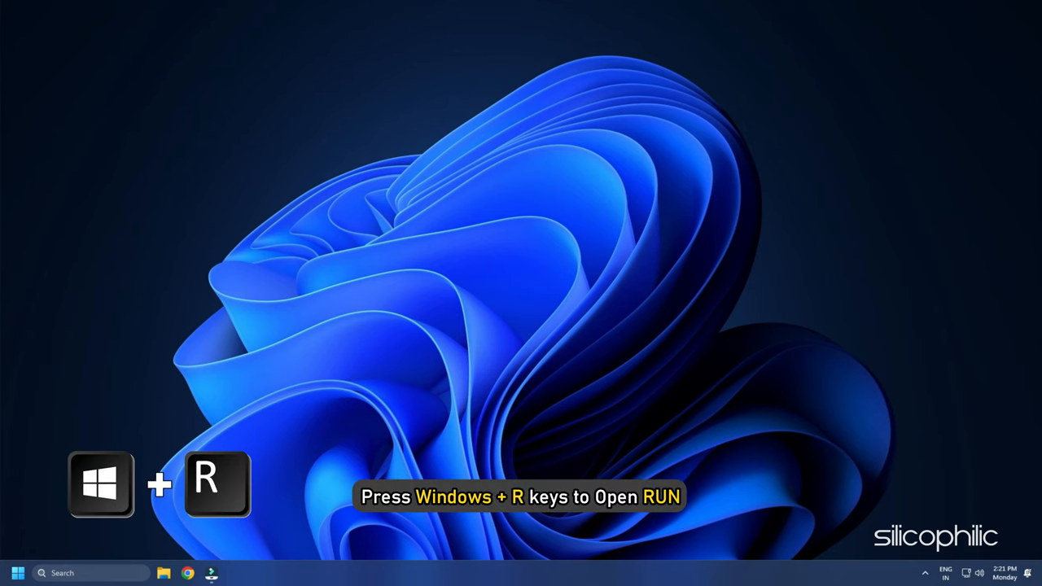
Step: Restart the NVIDIA Display Container LS service from services.msc
key(Win+r)
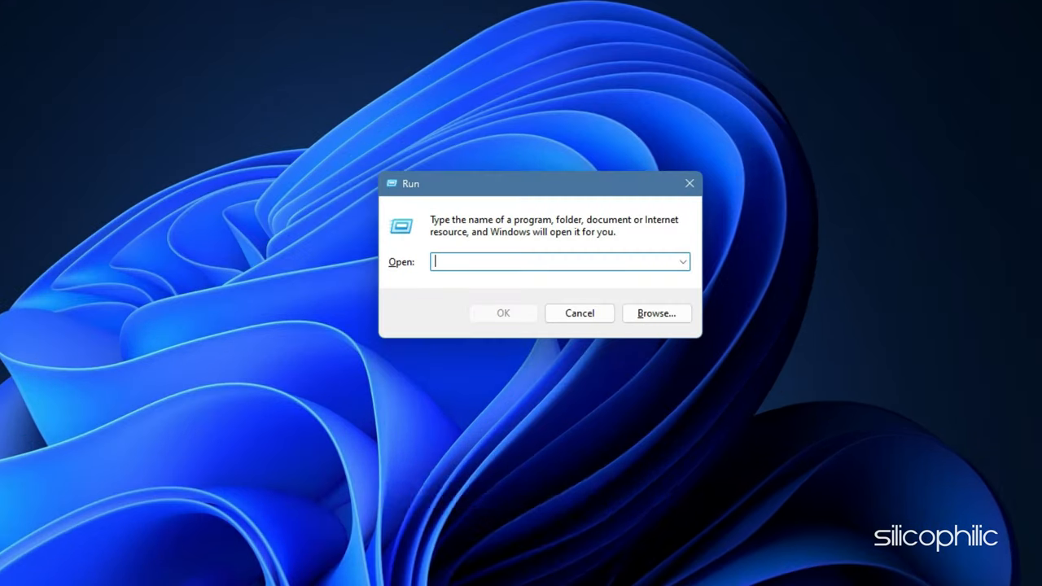
text(services.msc)
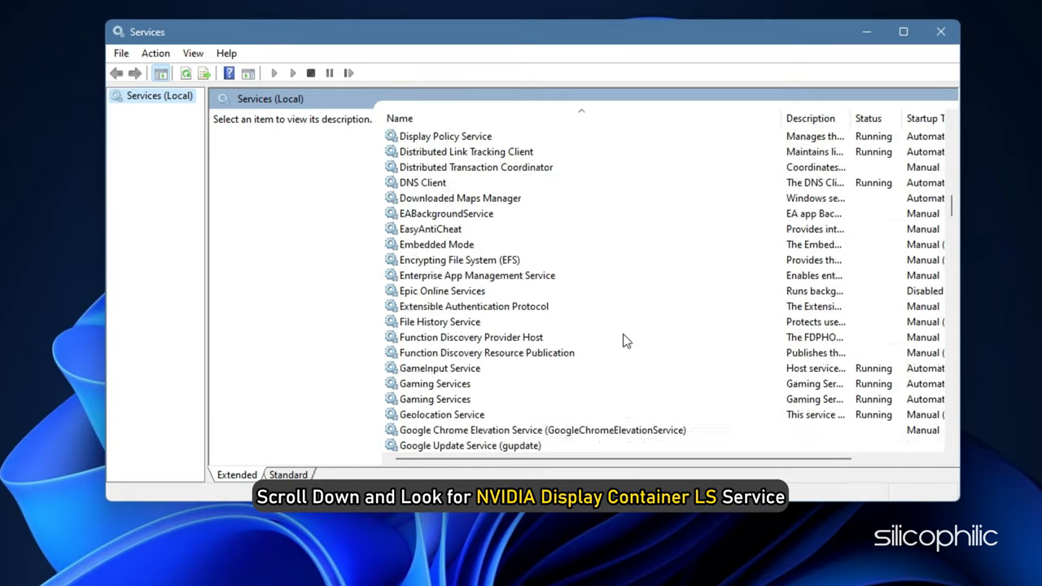
scroll(down, 3)
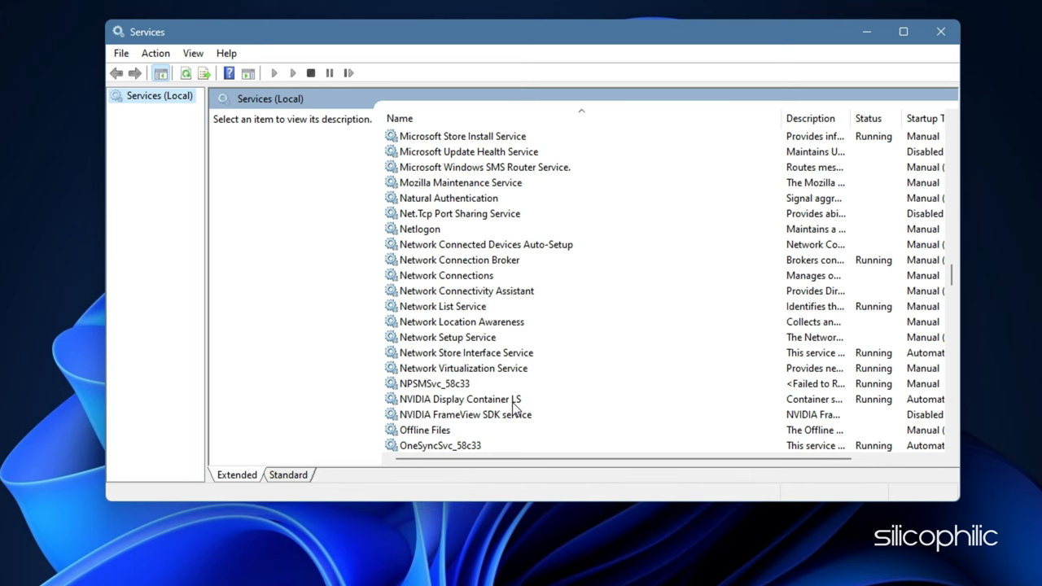
right_click(460, 399)
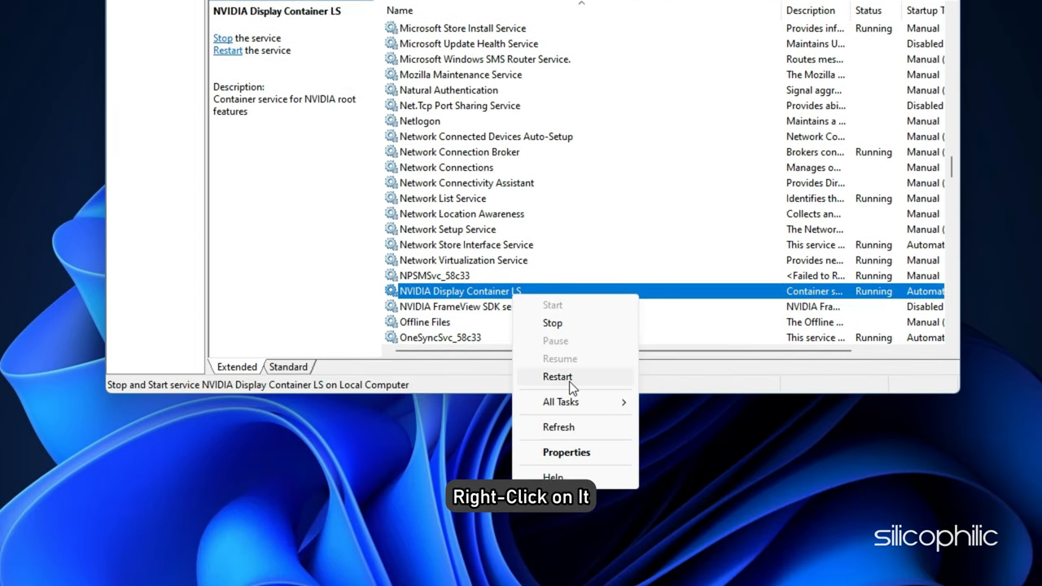
click(556, 376)
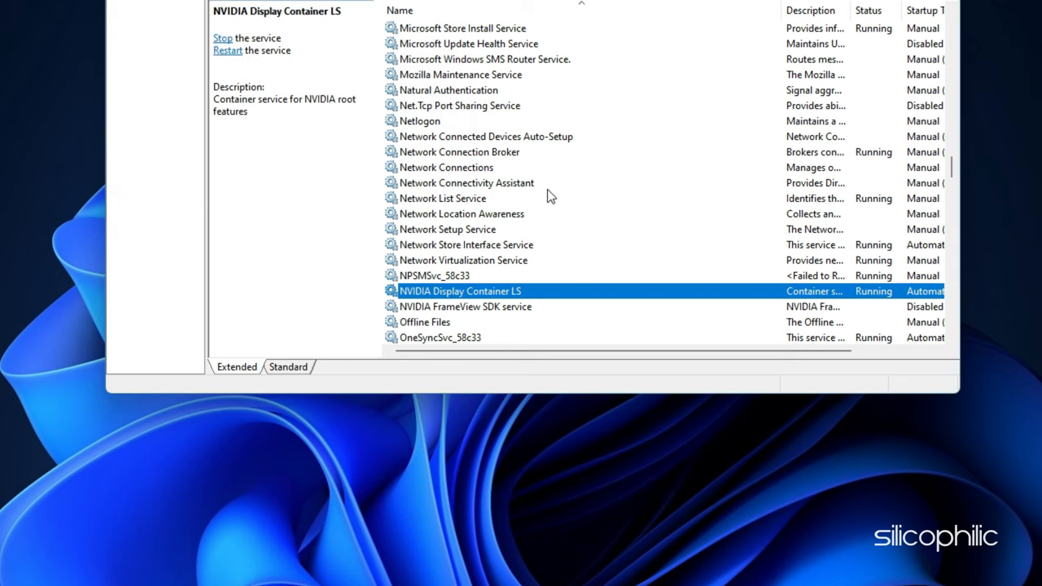
mouse_move(535, 295)
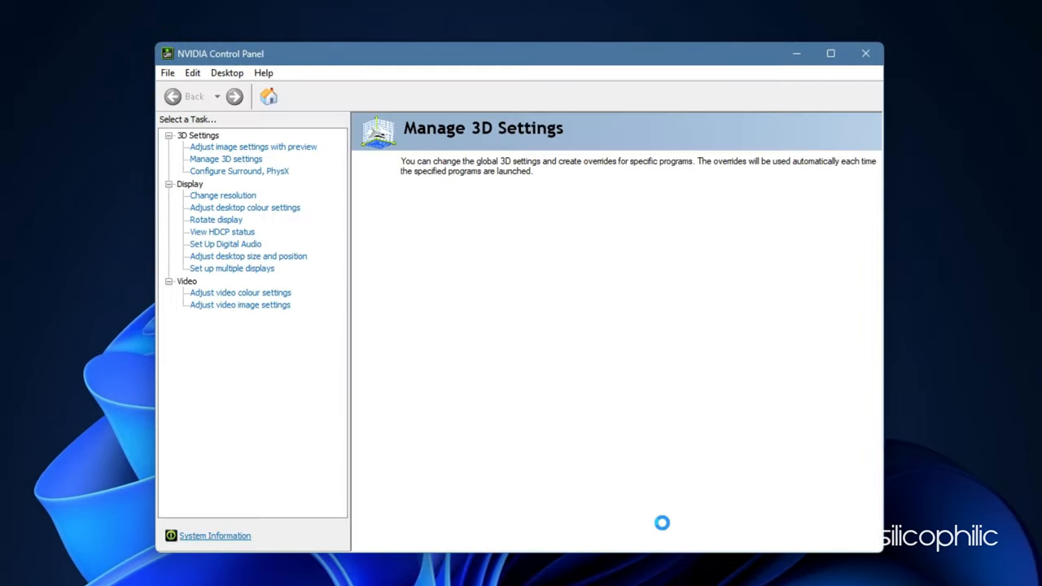
Step: Minimize the NVIDIA Control Panel window to the taskbar
click(865, 53)
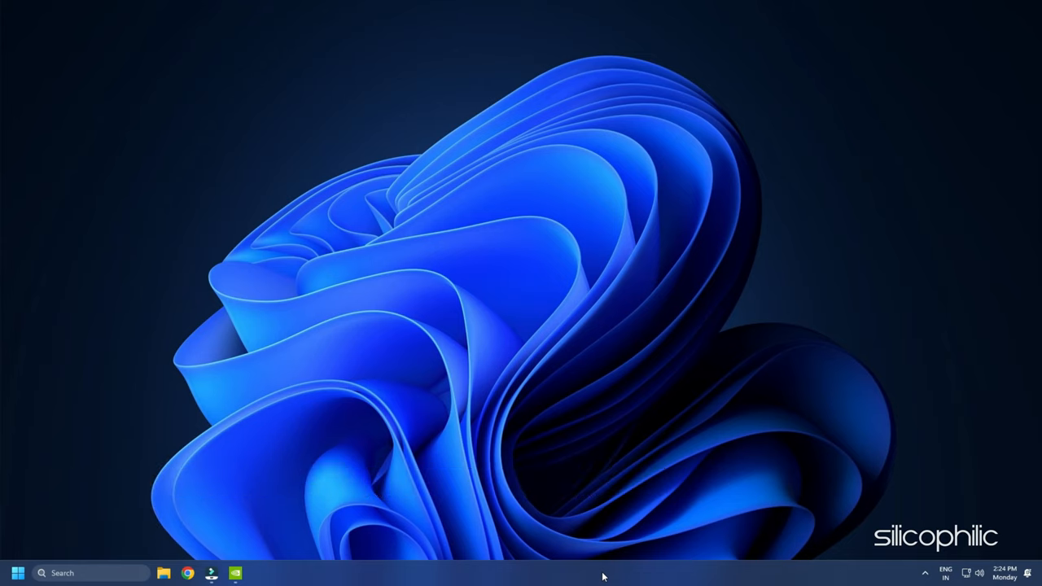
Step: End the NVIDIA Control Panel task from Task Manager's Processes list
right_click(602, 574)
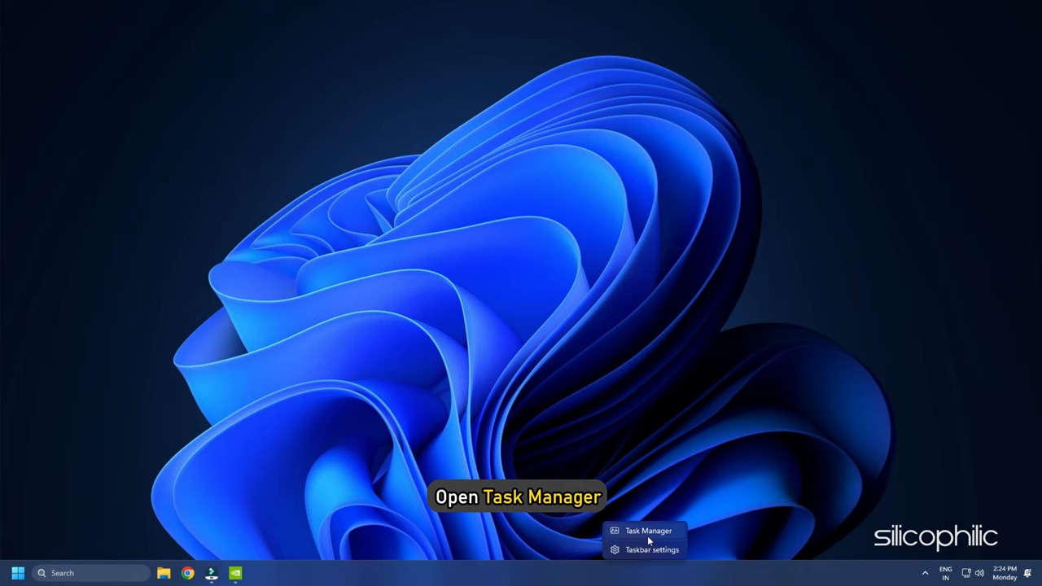
click(649, 530)
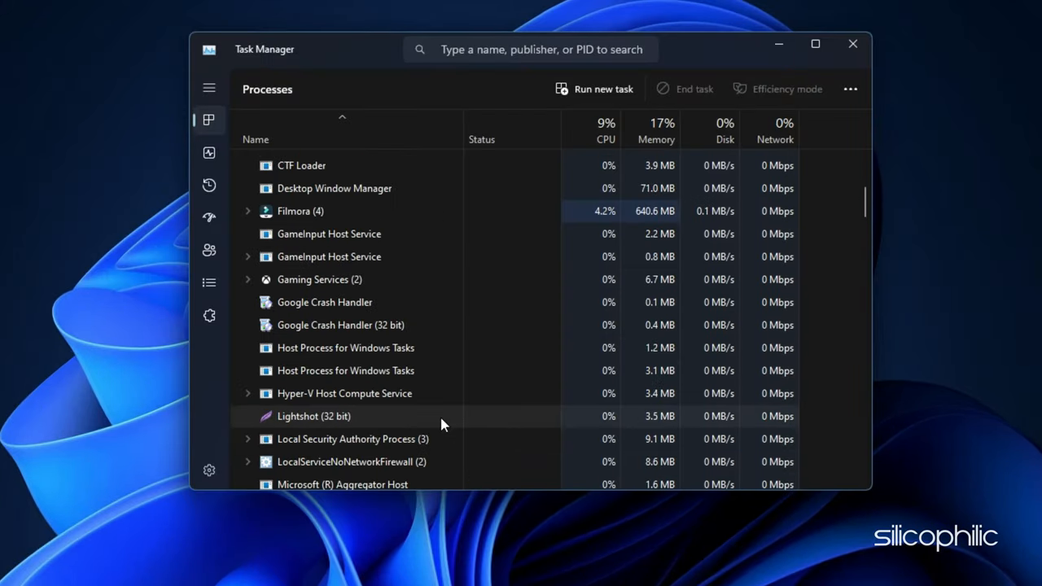
right_click(315, 361)
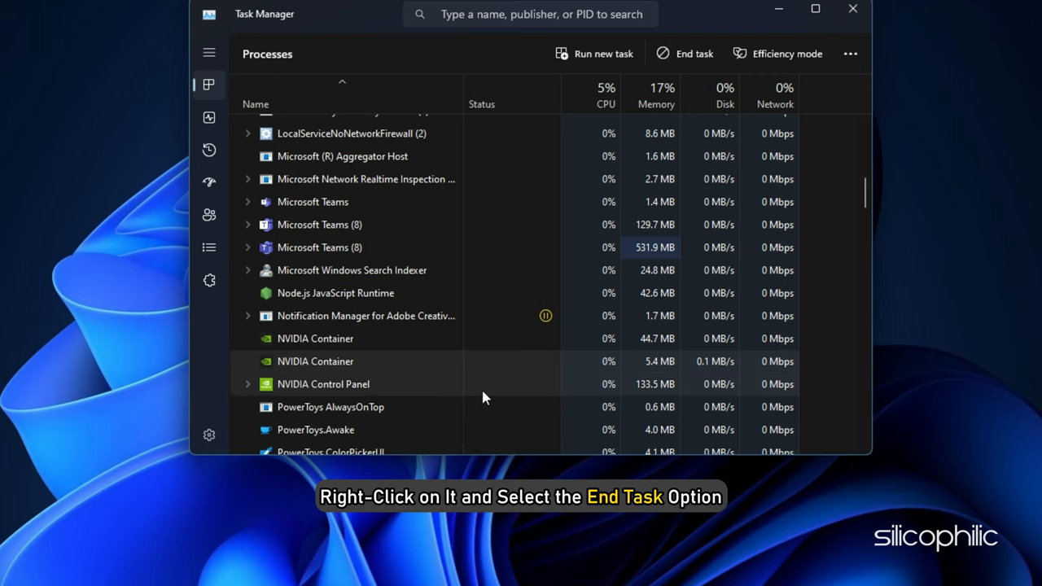
click(853, 9)
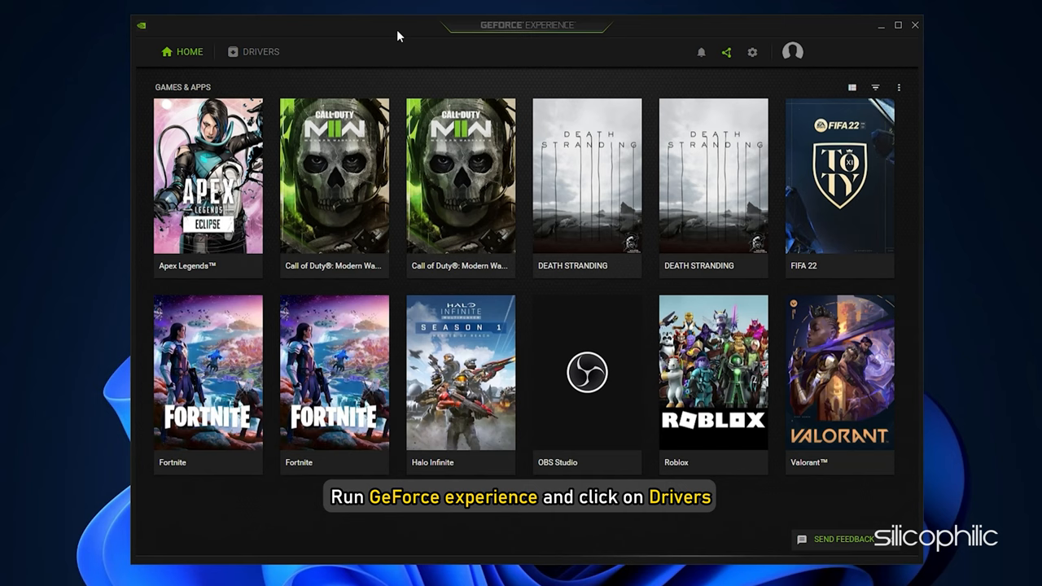
Step: Check for driver updates on GeForce Experience's DRIVERS page, confirming driver 528.02
click(253, 52)
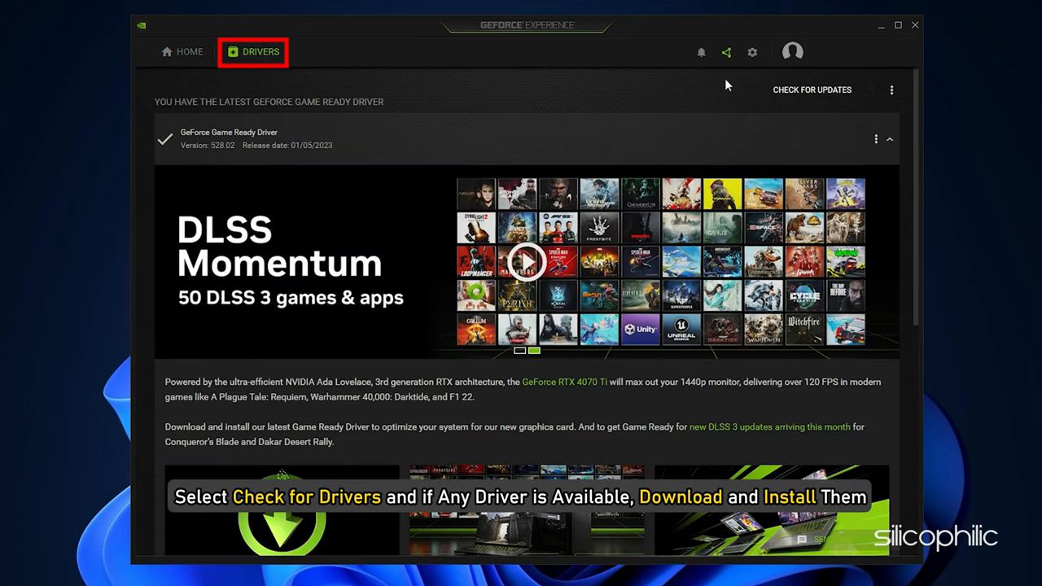
click(811, 90)
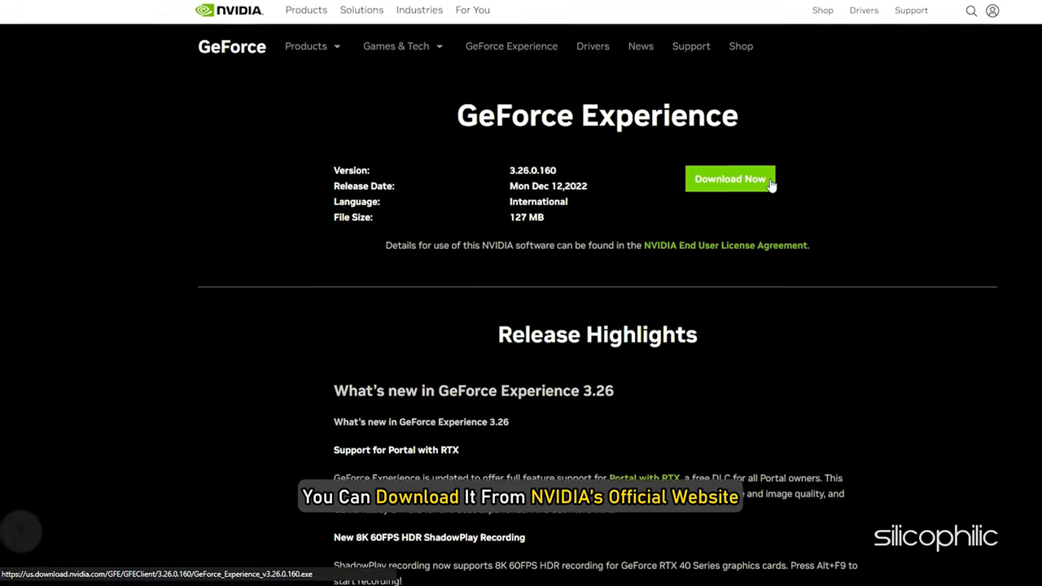
Step: Download the GeForce Experience 3.26.0.160 installer from NVIDIA's website
click(729, 179)
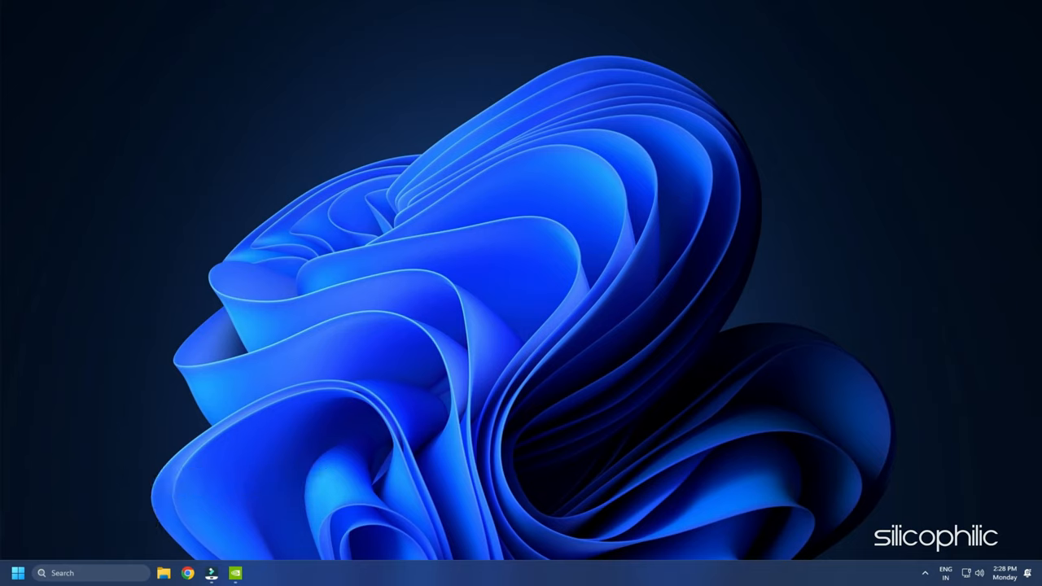
Step: Turn off fast start-up in powercfg.cpl's power button shut-down settings
key(Win+r)
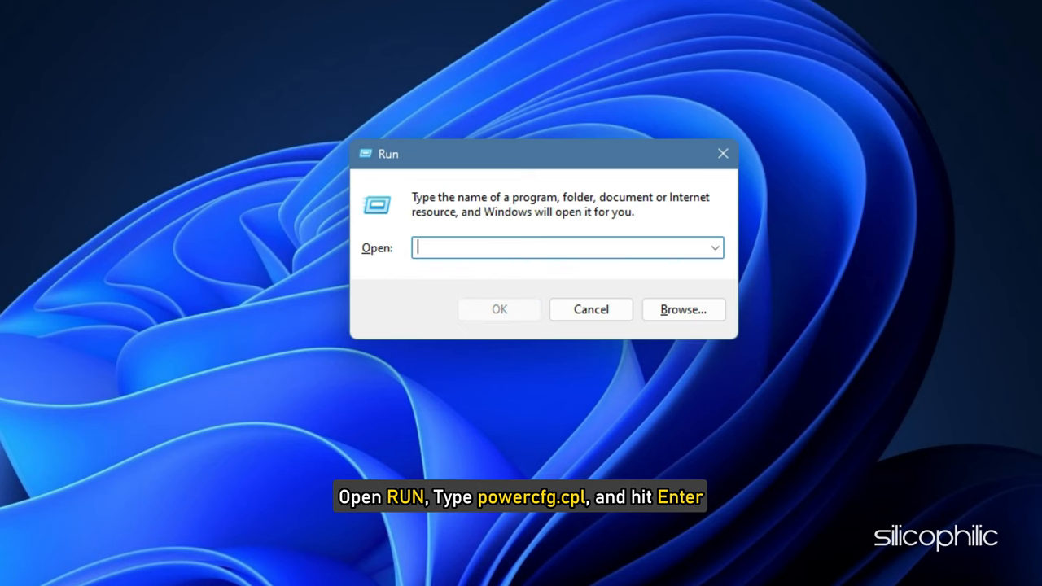
text(powercfg.cpl)
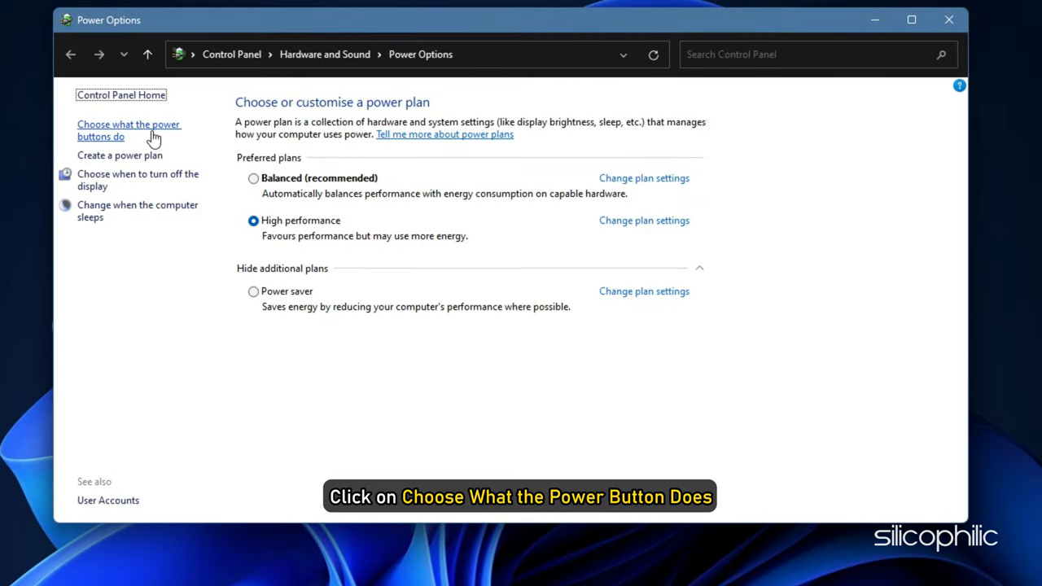
click(129, 131)
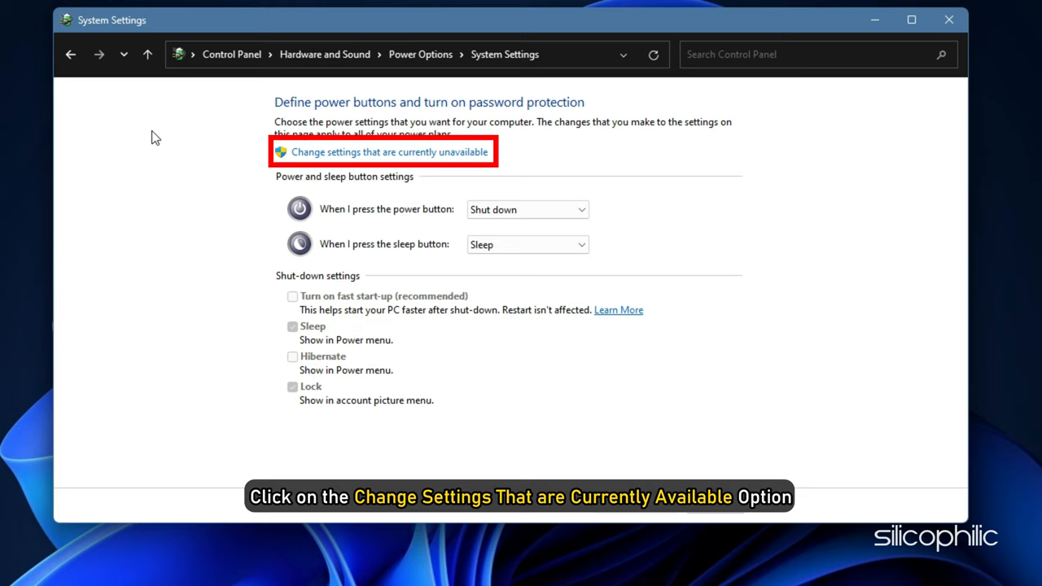
click(383, 151)
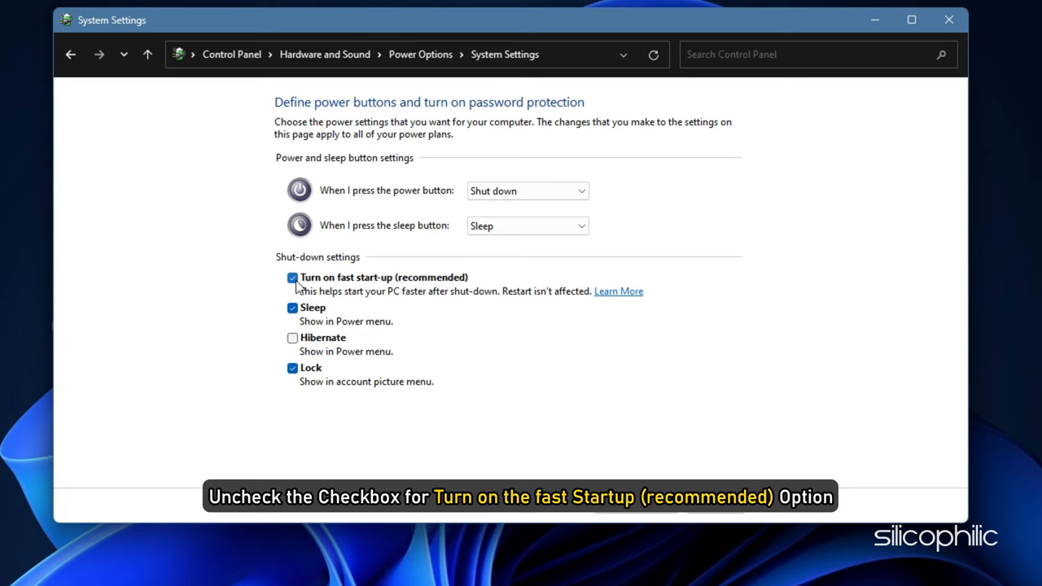
click(292, 276)
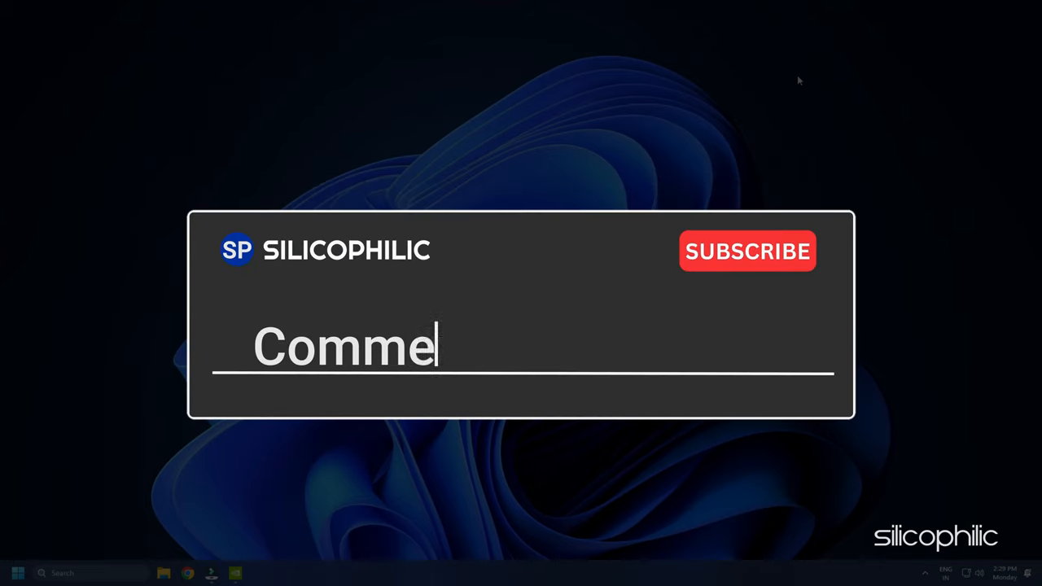
text(nt Down Below)
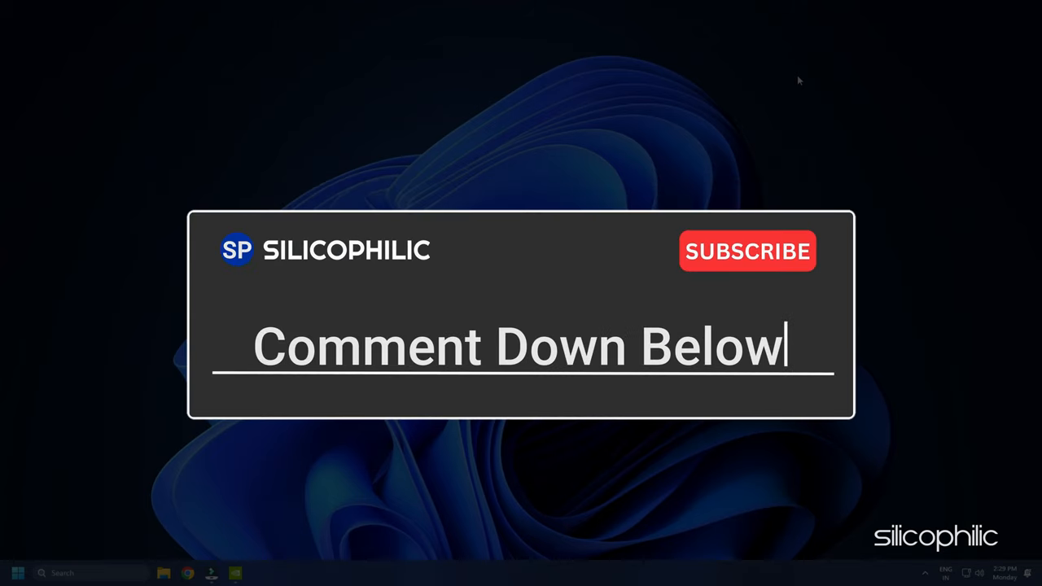